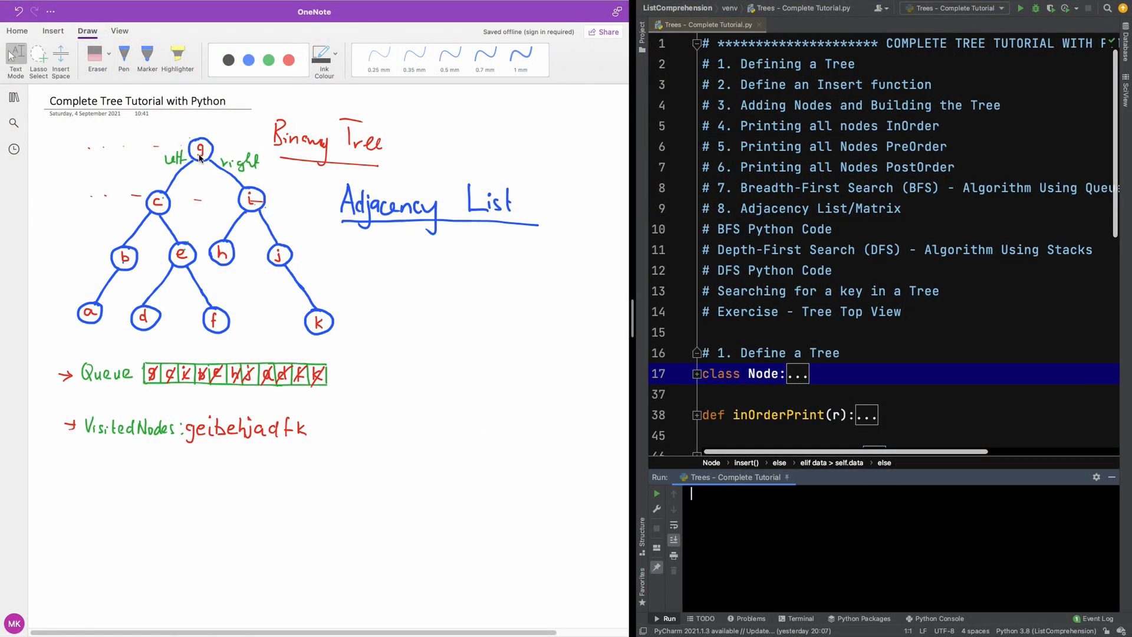
{"action": "mouse_move", "coordinate": [290, 220]}
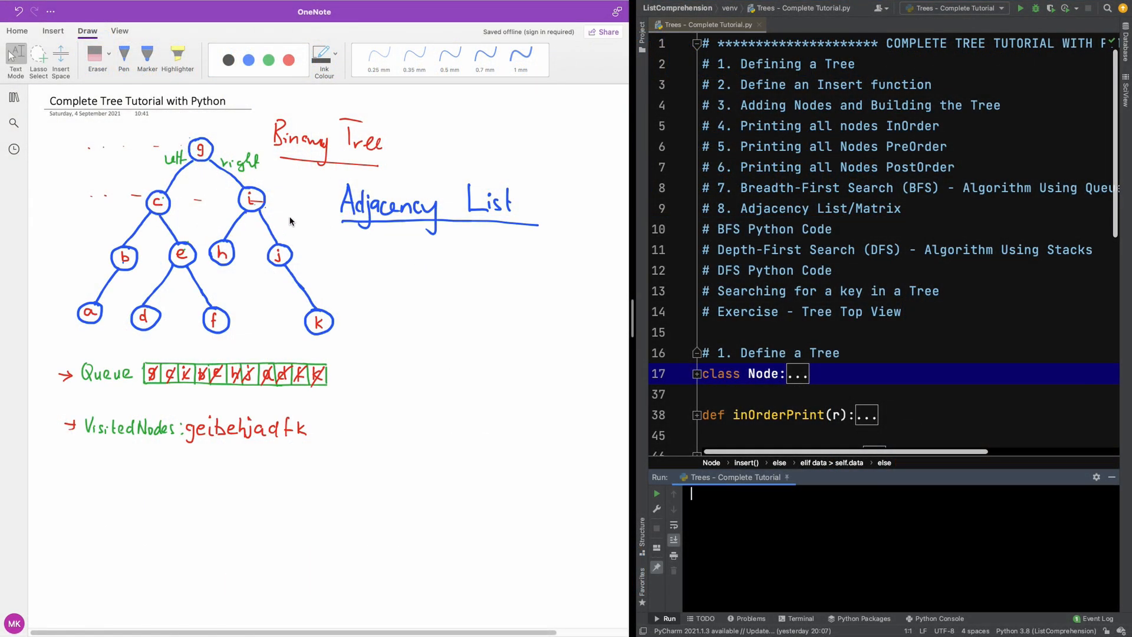
{"action": "mouse_move", "coordinate": [194, 139]}
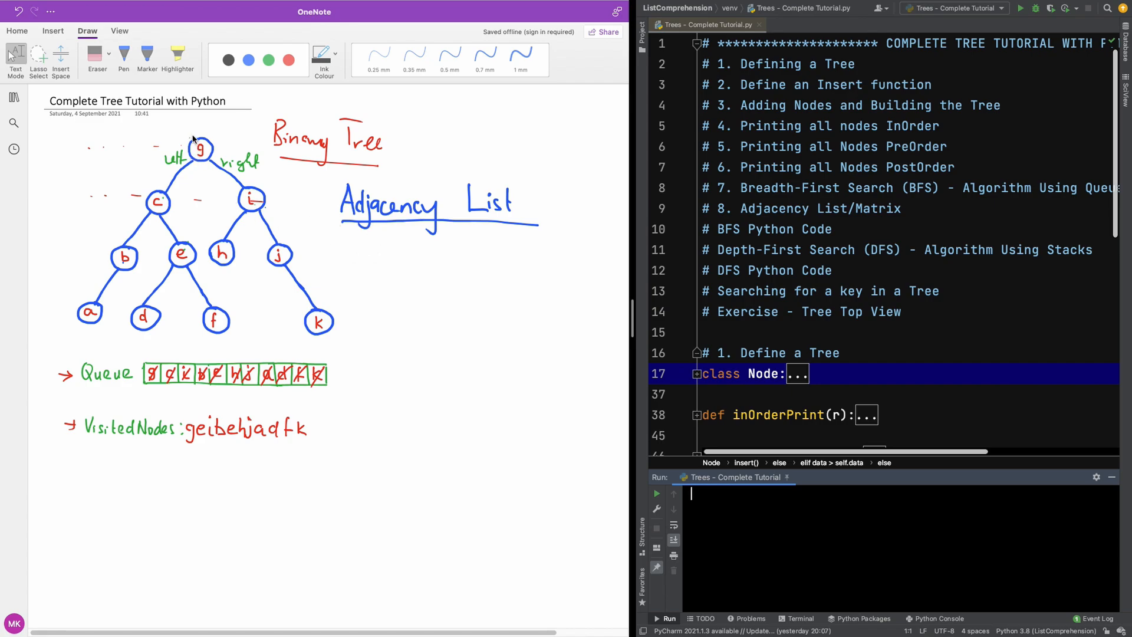
{"action": "mouse_move", "coordinate": [269, 196]}
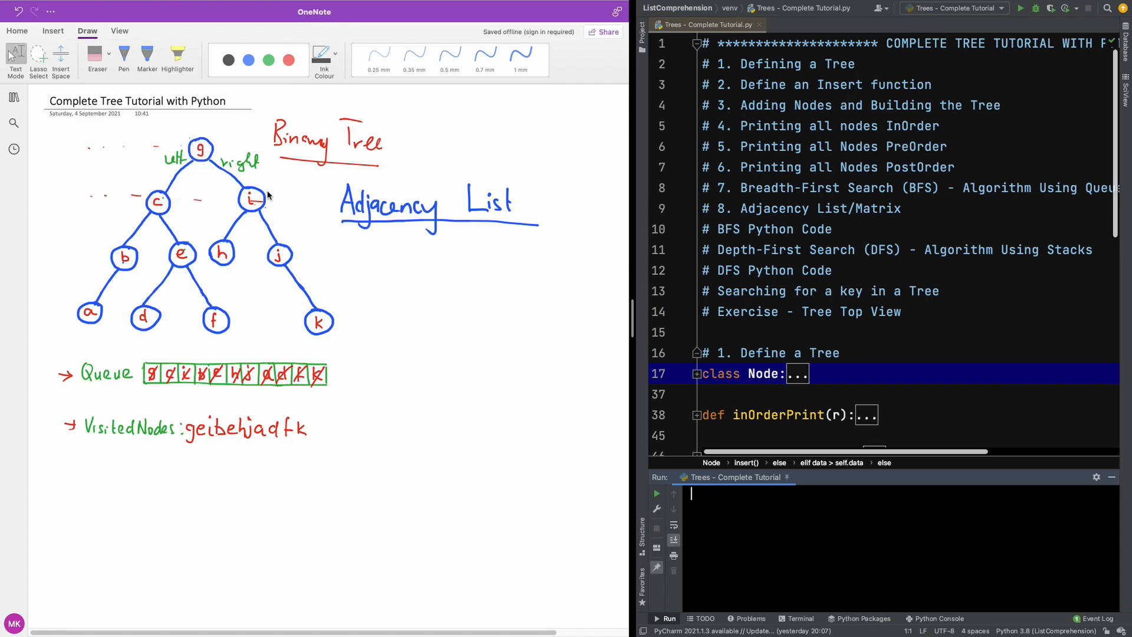
{"action": "mouse_move", "coordinate": [150, 232]}
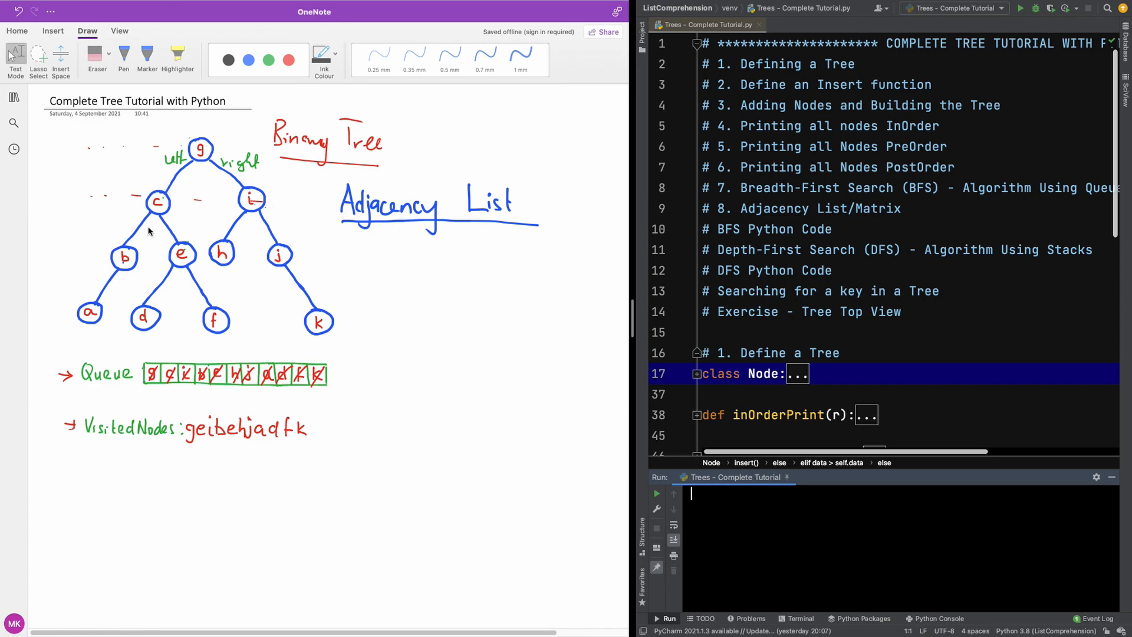
{"action": "mouse_move", "coordinate": [265, 204]}
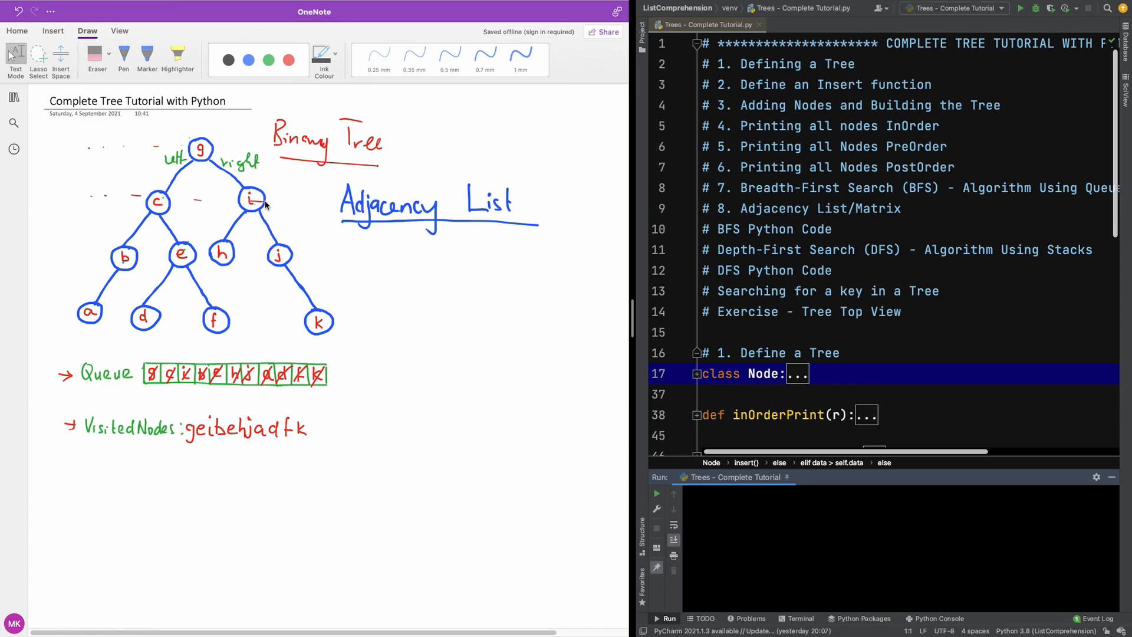
{"action": "mouse_move", "coordinate": [390, 243]}
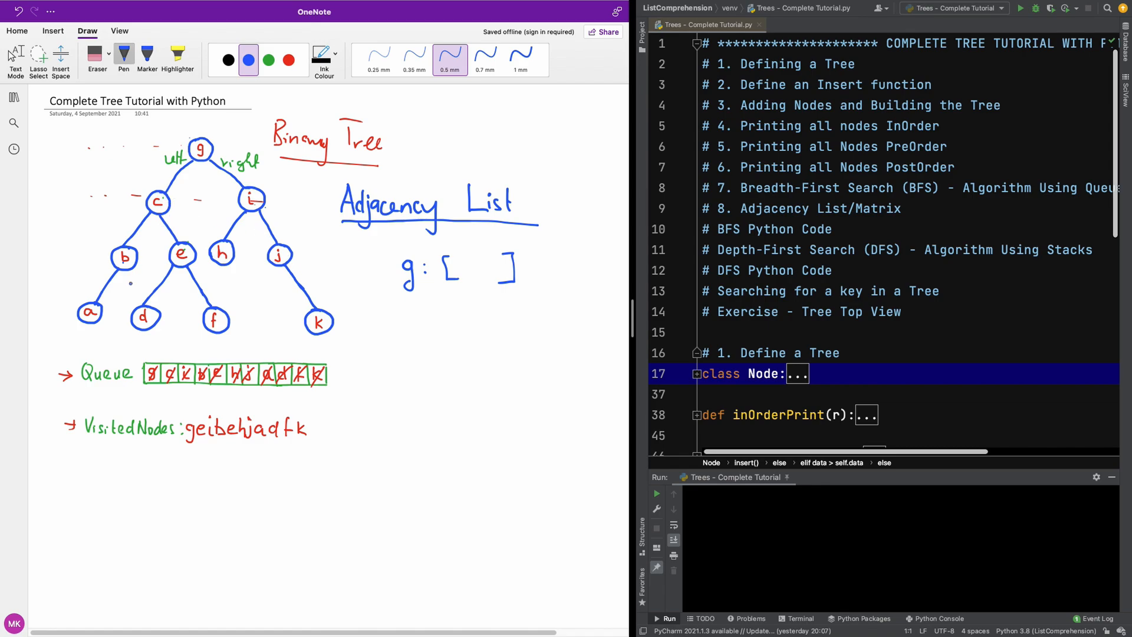
Write c, i in red inside g's brackets, then erase the g entry with the Eraser.
{"action": "left_click", "coordinate": [288, 59]}
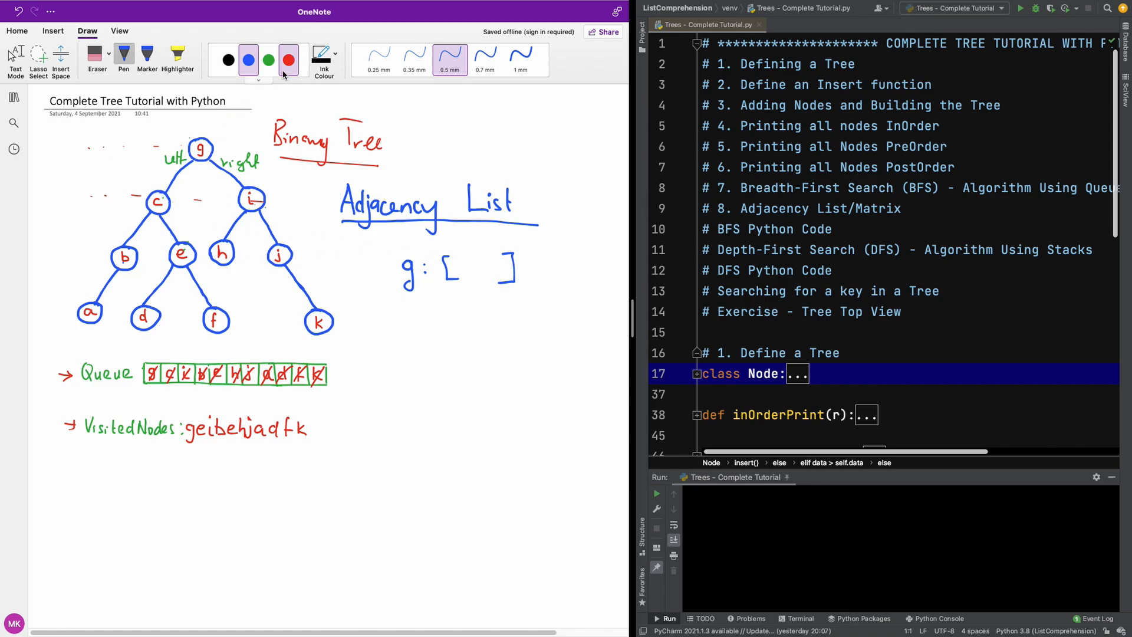
{"action": "left_click", "coordinate": [267, 60]}
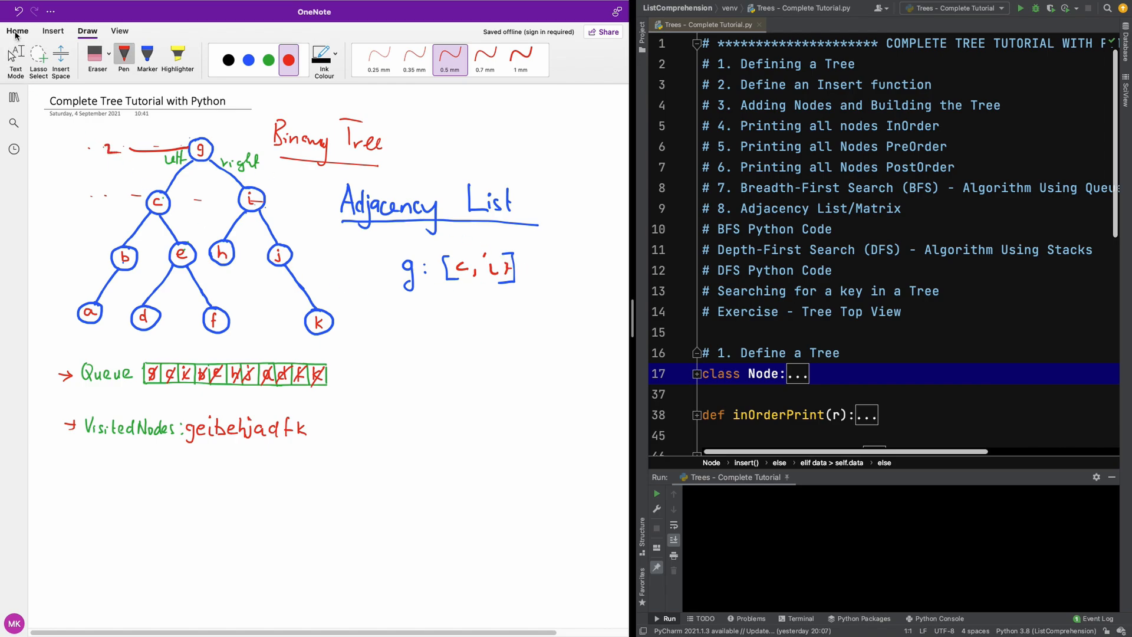
{"action": "left_click", "coordinate": [15, 11]}
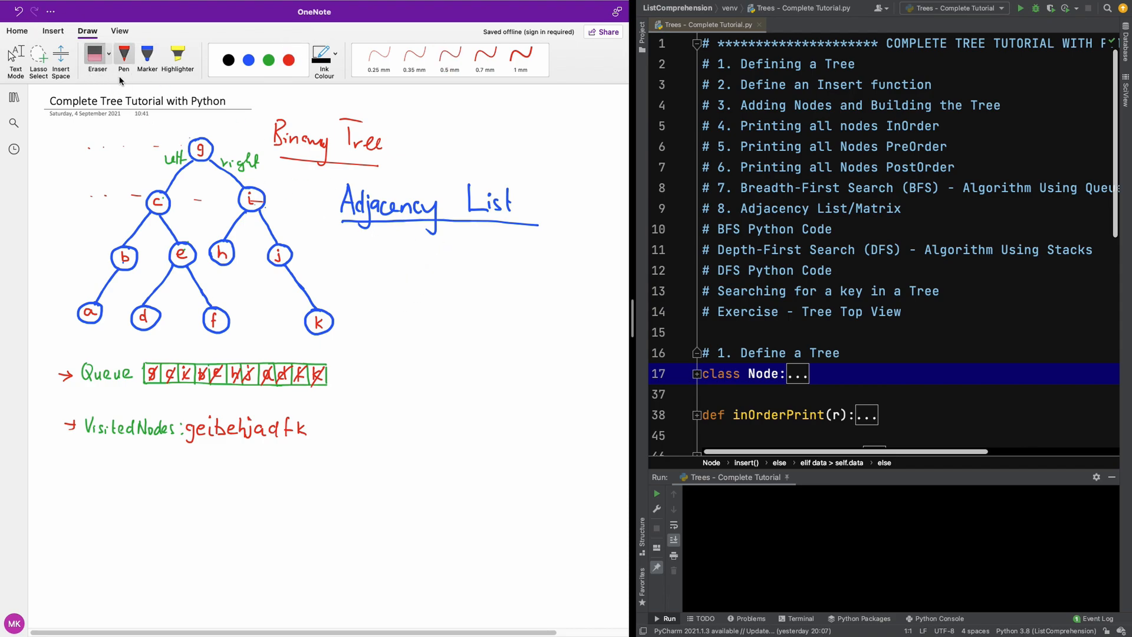
Handwrite "dictionary" in blue beneath the Adjacency List heading, then pick green ink.
{"action": "left_click", "coordinate": [249, 59]}
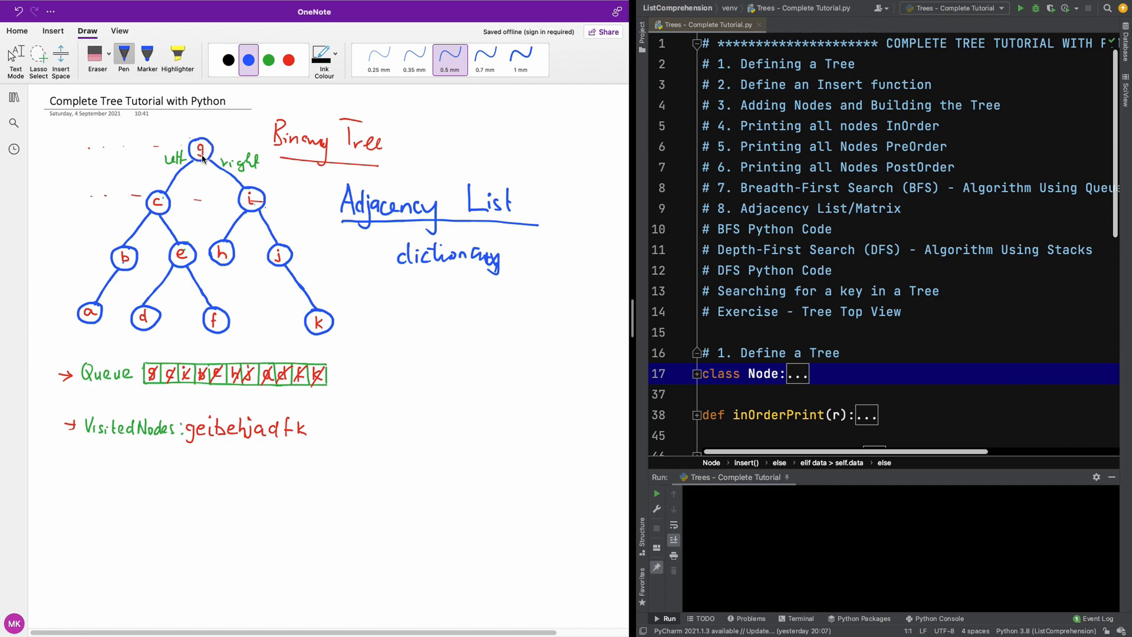
{"action": "mouse_move", "coordinate": [523, 262]}
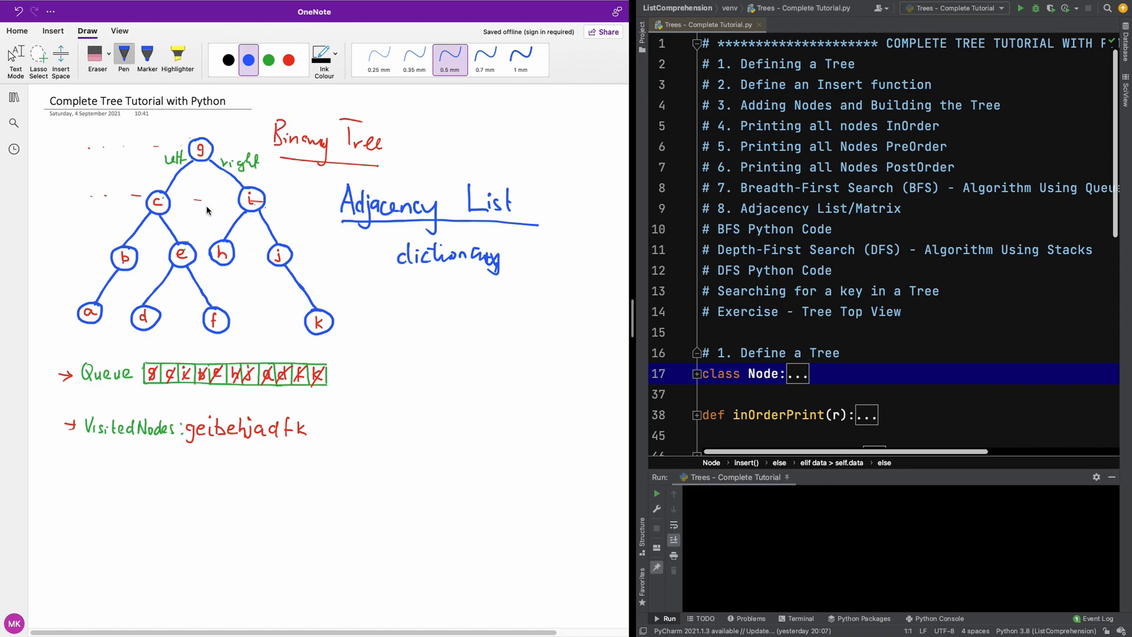
{"action": "mouse_move", "coordinate": [123, 103]}
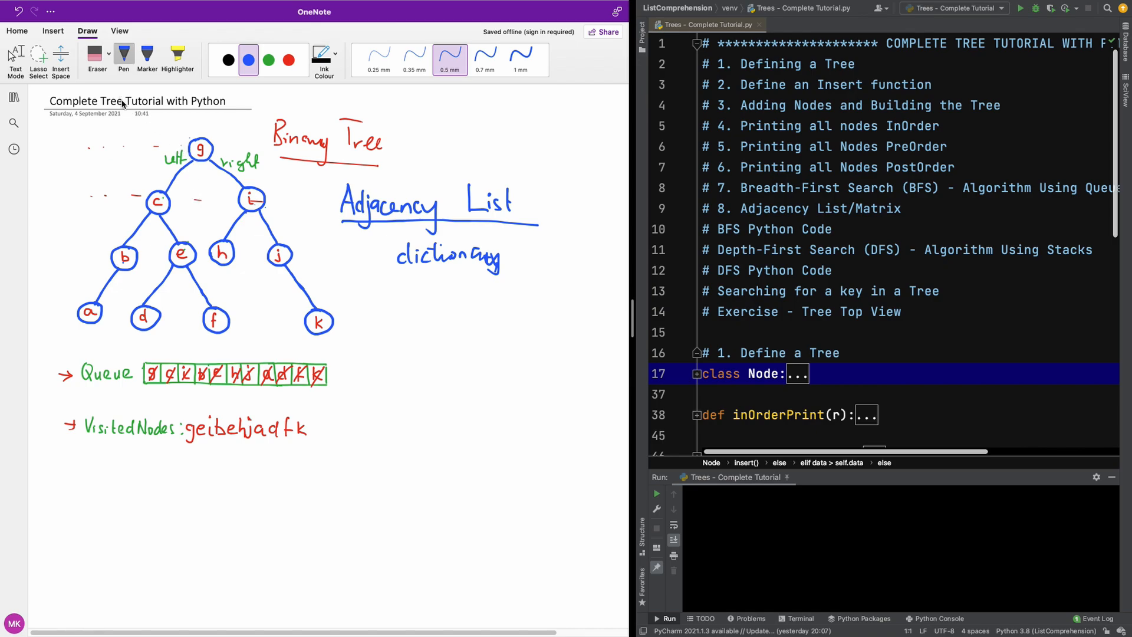
{"action": "mouse_move", "coordinate": [140, 448]}
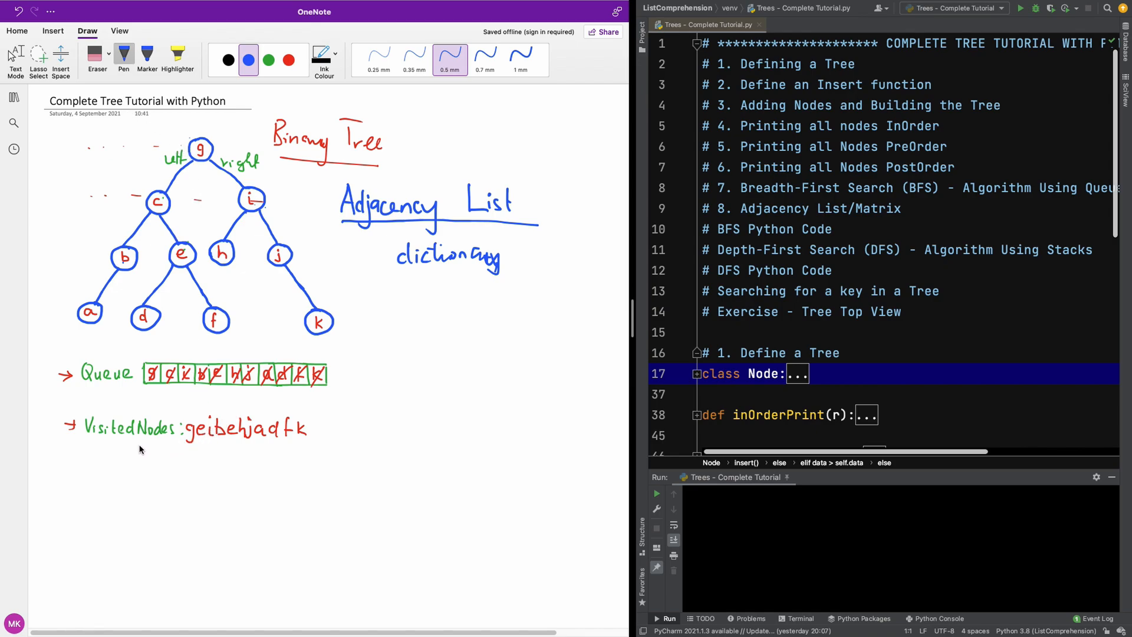
{"action": "mouse_move", "coordinate": [211, 398]}
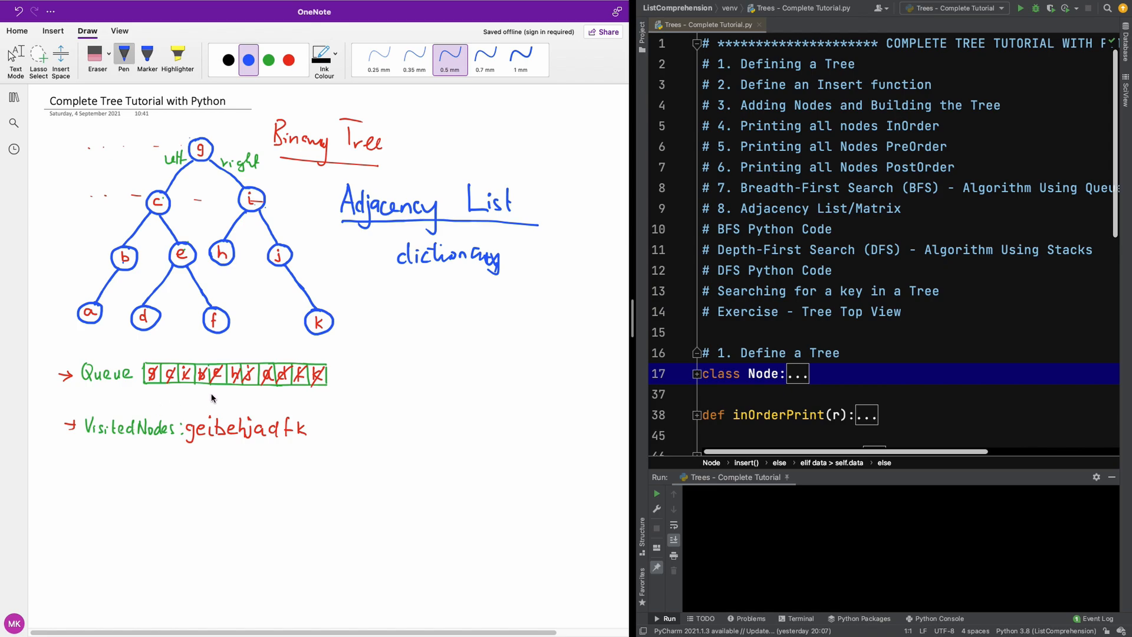
{"action": "mouse_move", "coordinate": [198, 136]}
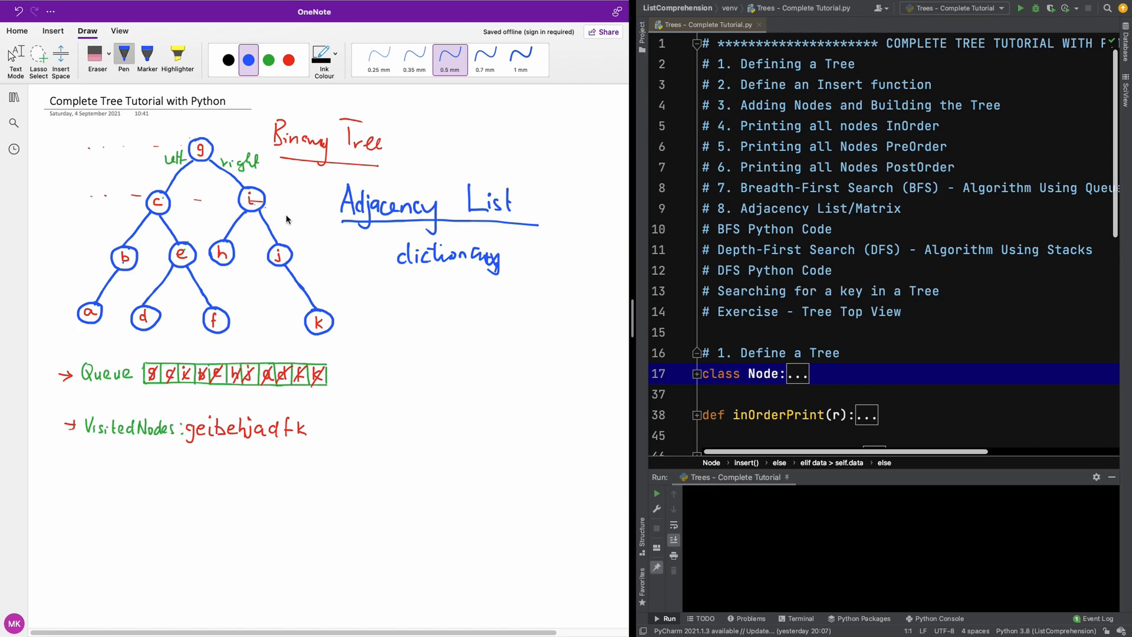
{"action": "left_click", "coordinate": [268, 61]}
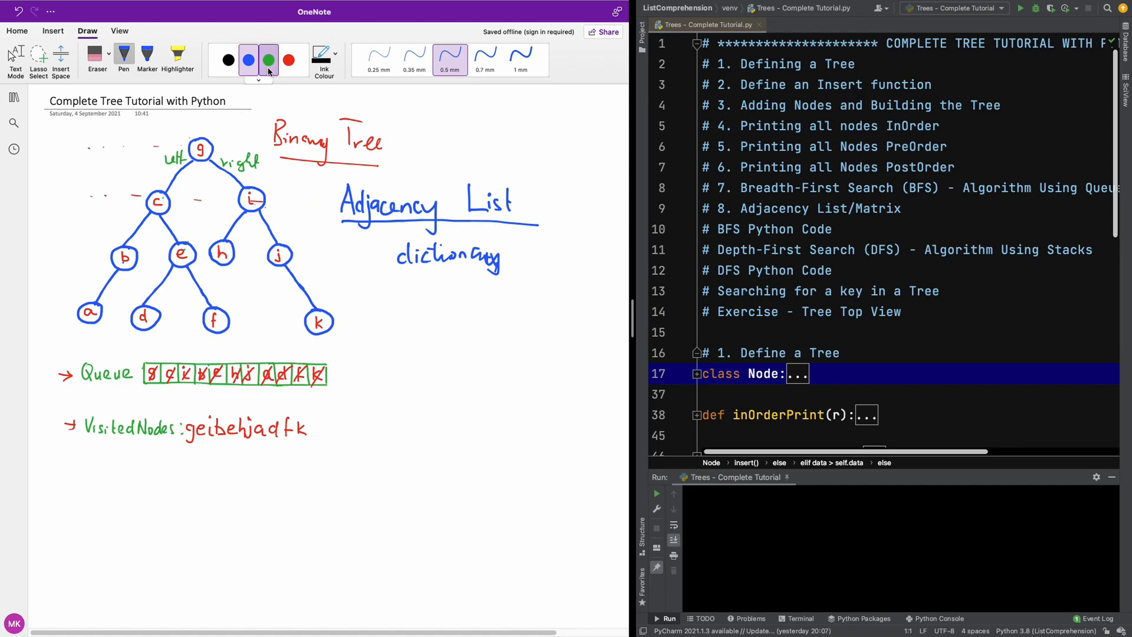
Handwrite green dictionary lines for each node, g: [c, i], e: [d, f], down to j: [k].
{"action": "left_click", "coordinate": [268, 60]}
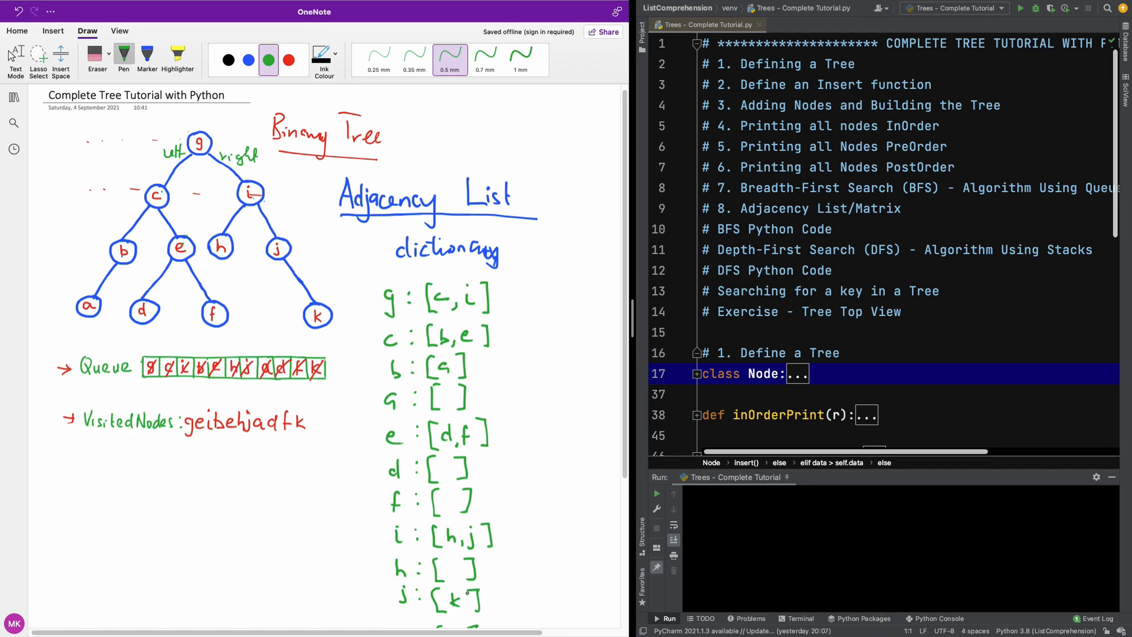
{"action": "scroll", "scroll_direction": "down", "scroll_amount": 3}
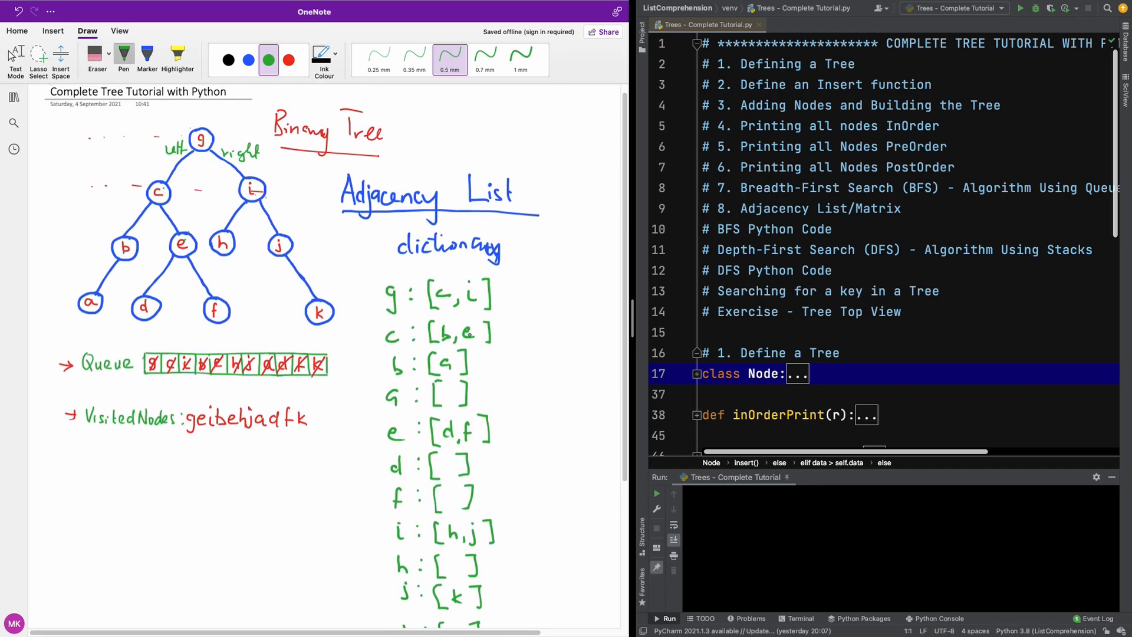
Write green column headers a to k and row labels a, b, c, d, e for the matrix.
{"action": "scroll", "scroll_direction": "down", "scroll_amount": 3}
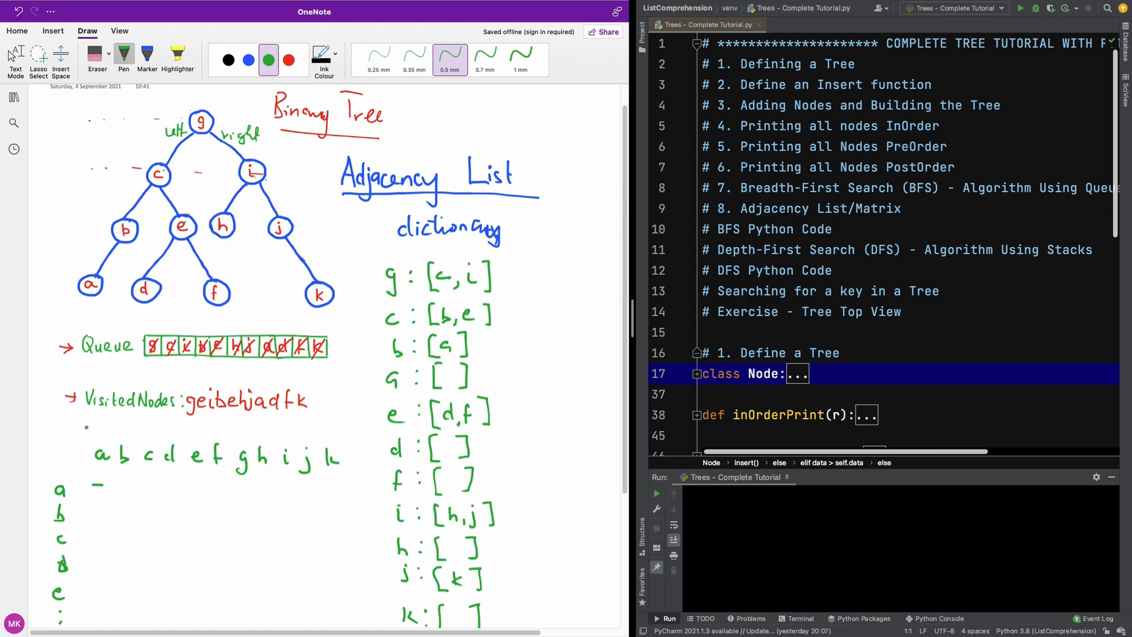
Write - 1 0 0 in matrix row a and begin row b with 1 - in green.
{"action": "left_click", "coordinate": [120, 488]}
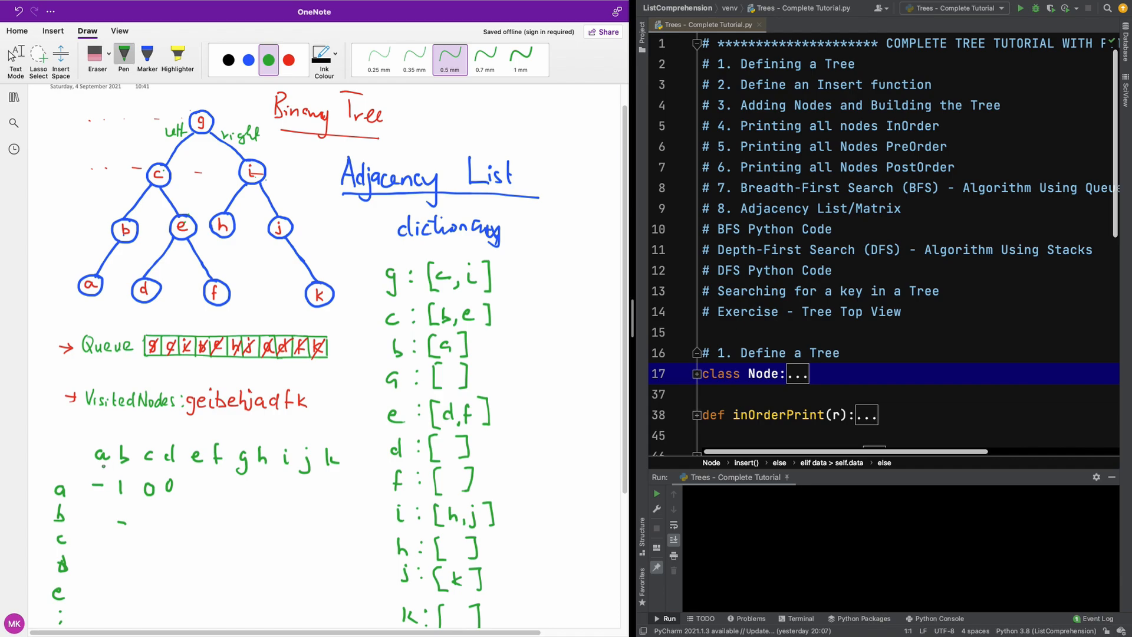
{"action": "left_click", "coordinate": [94, 513]}
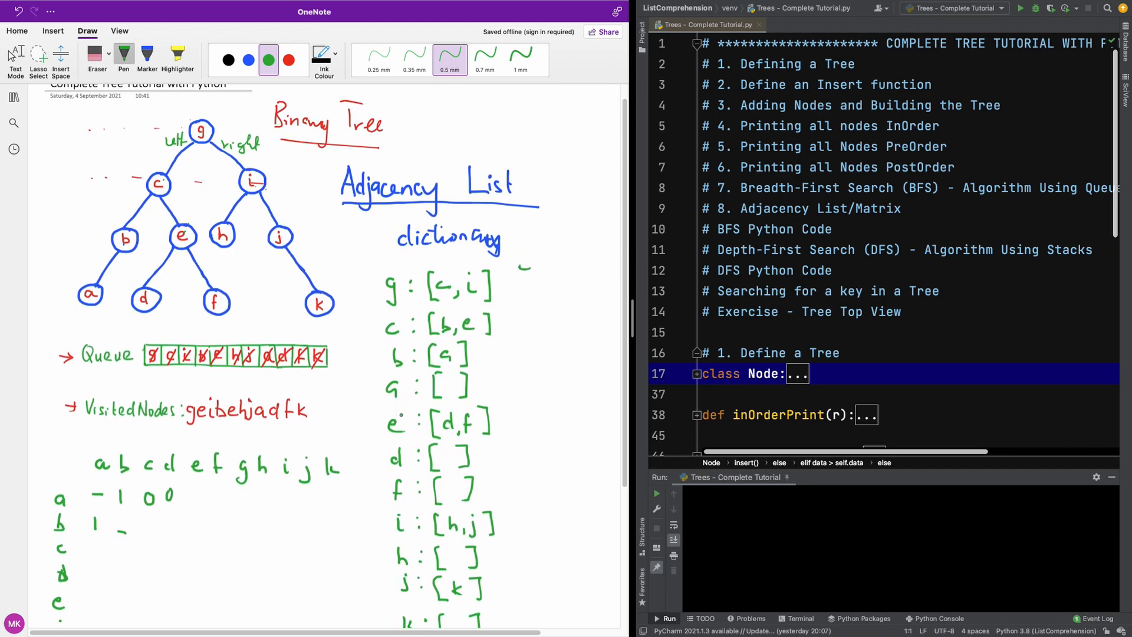
{"action": "scroll", "scroll_direction": "up", "scroll_amount": 3}
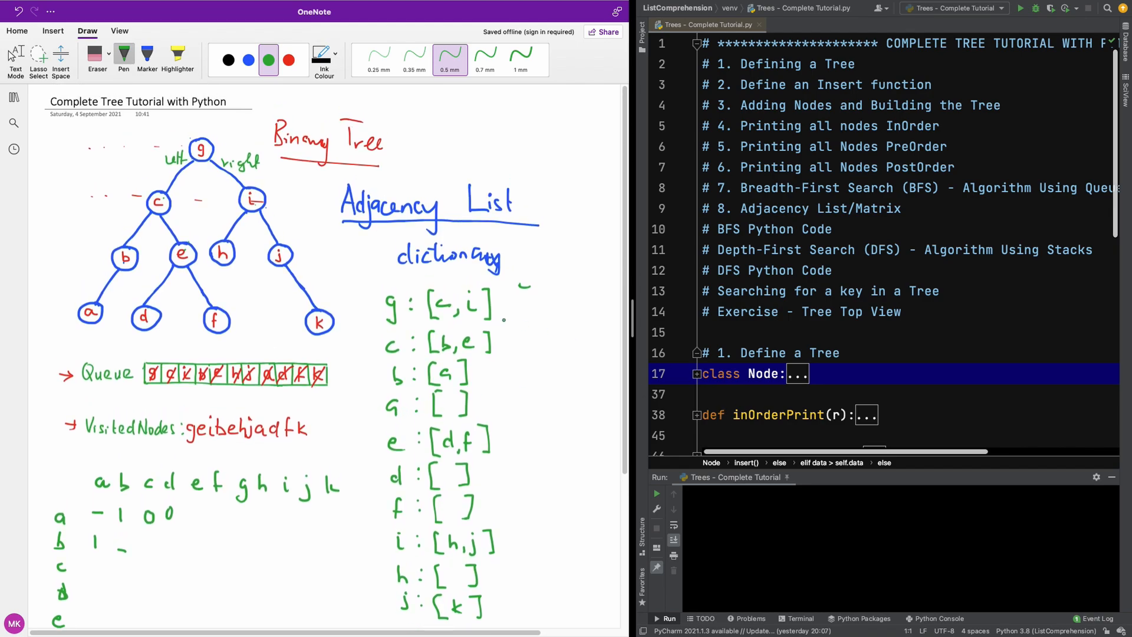
{"action": "scroll", "scroll_direction": "down", "scroll_amount": 3}
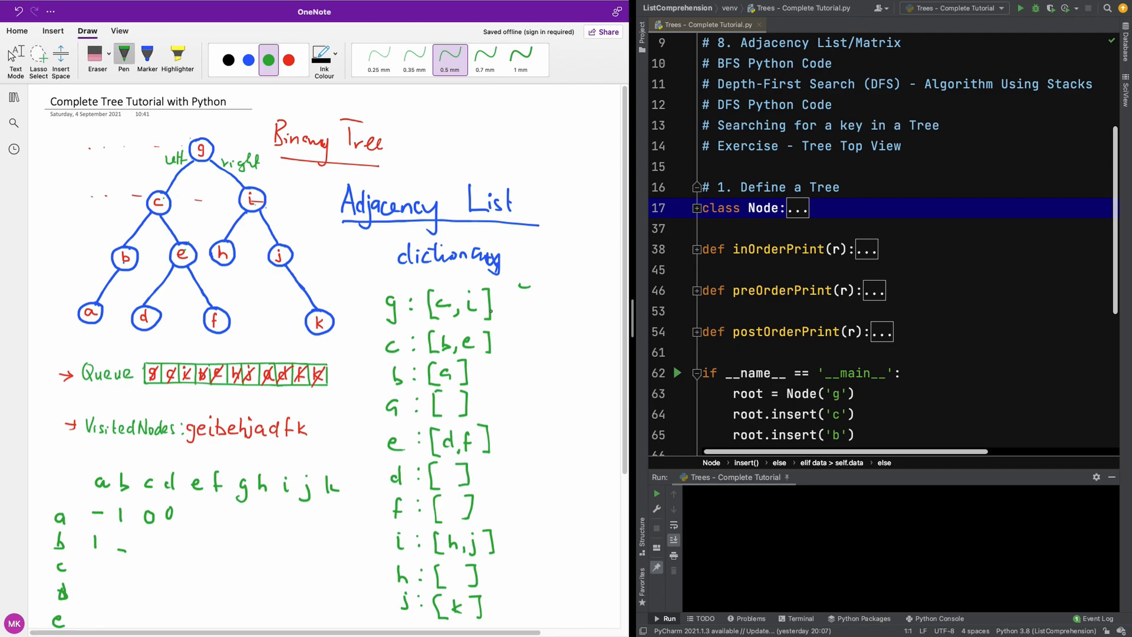